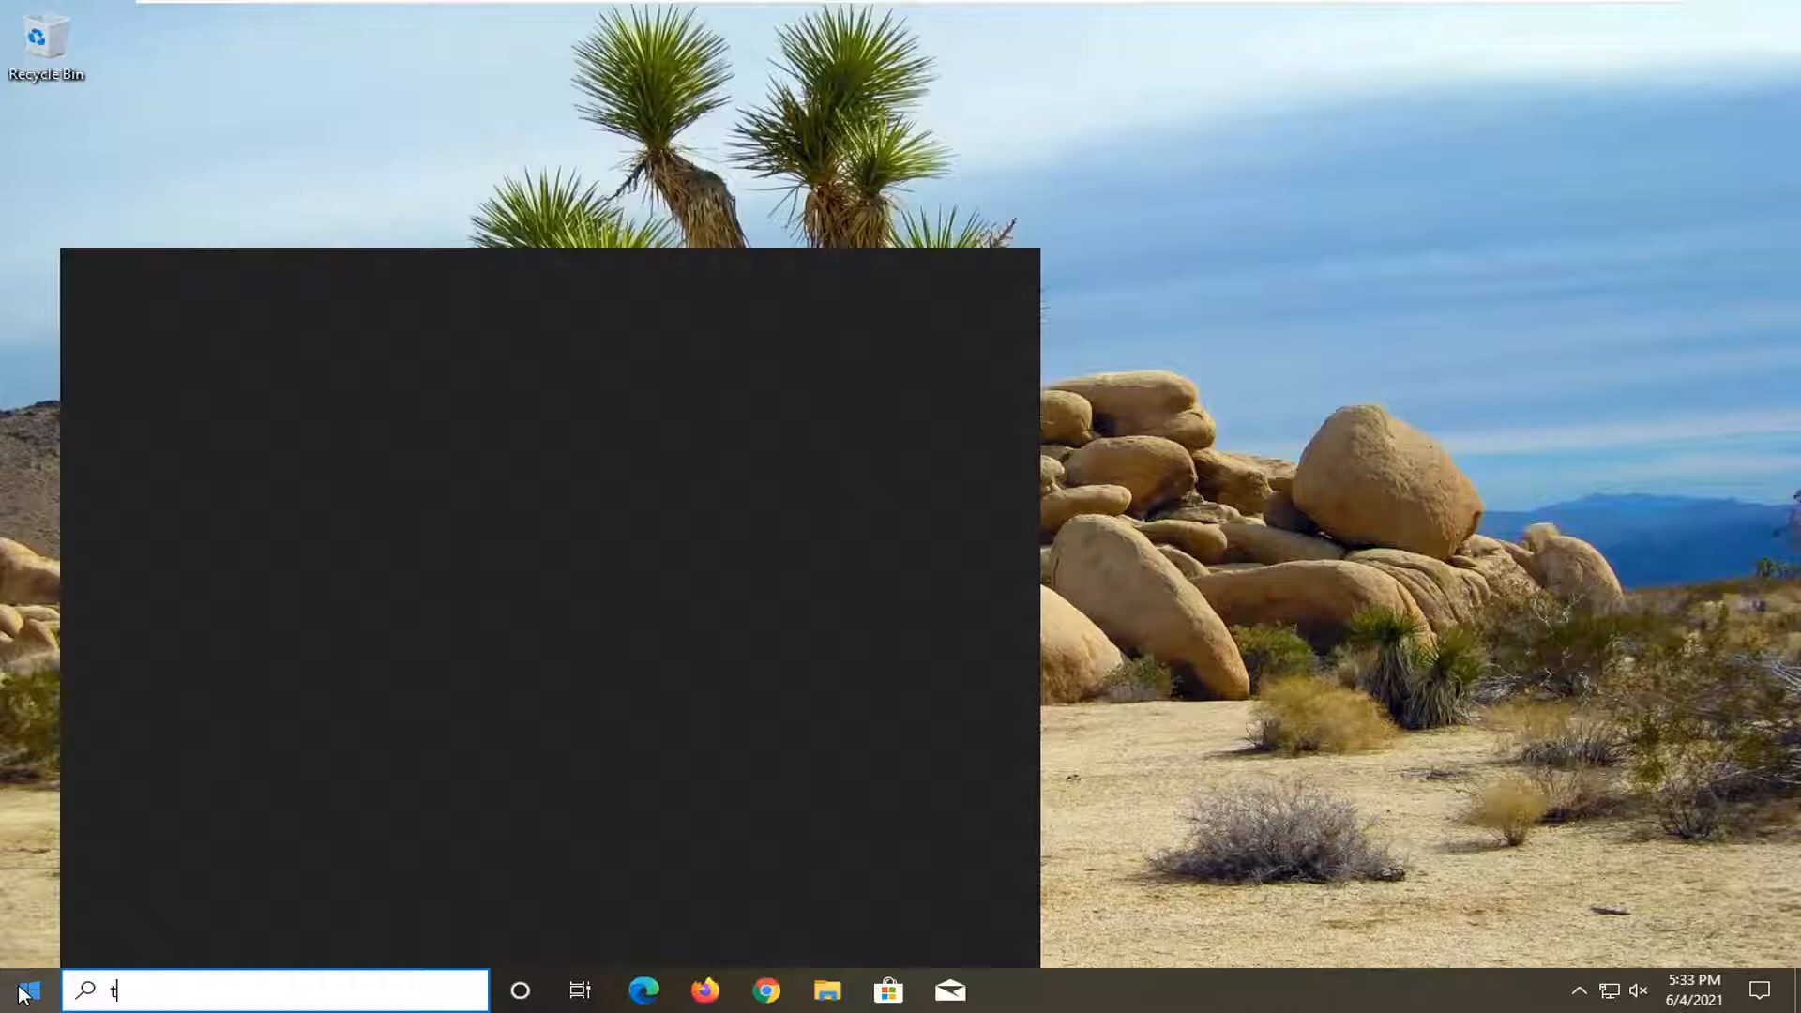
Search the Start menu for 'troubleshoot' and open Troubleshoot settings.
{"action": "type", "text": "roubleshoot"}
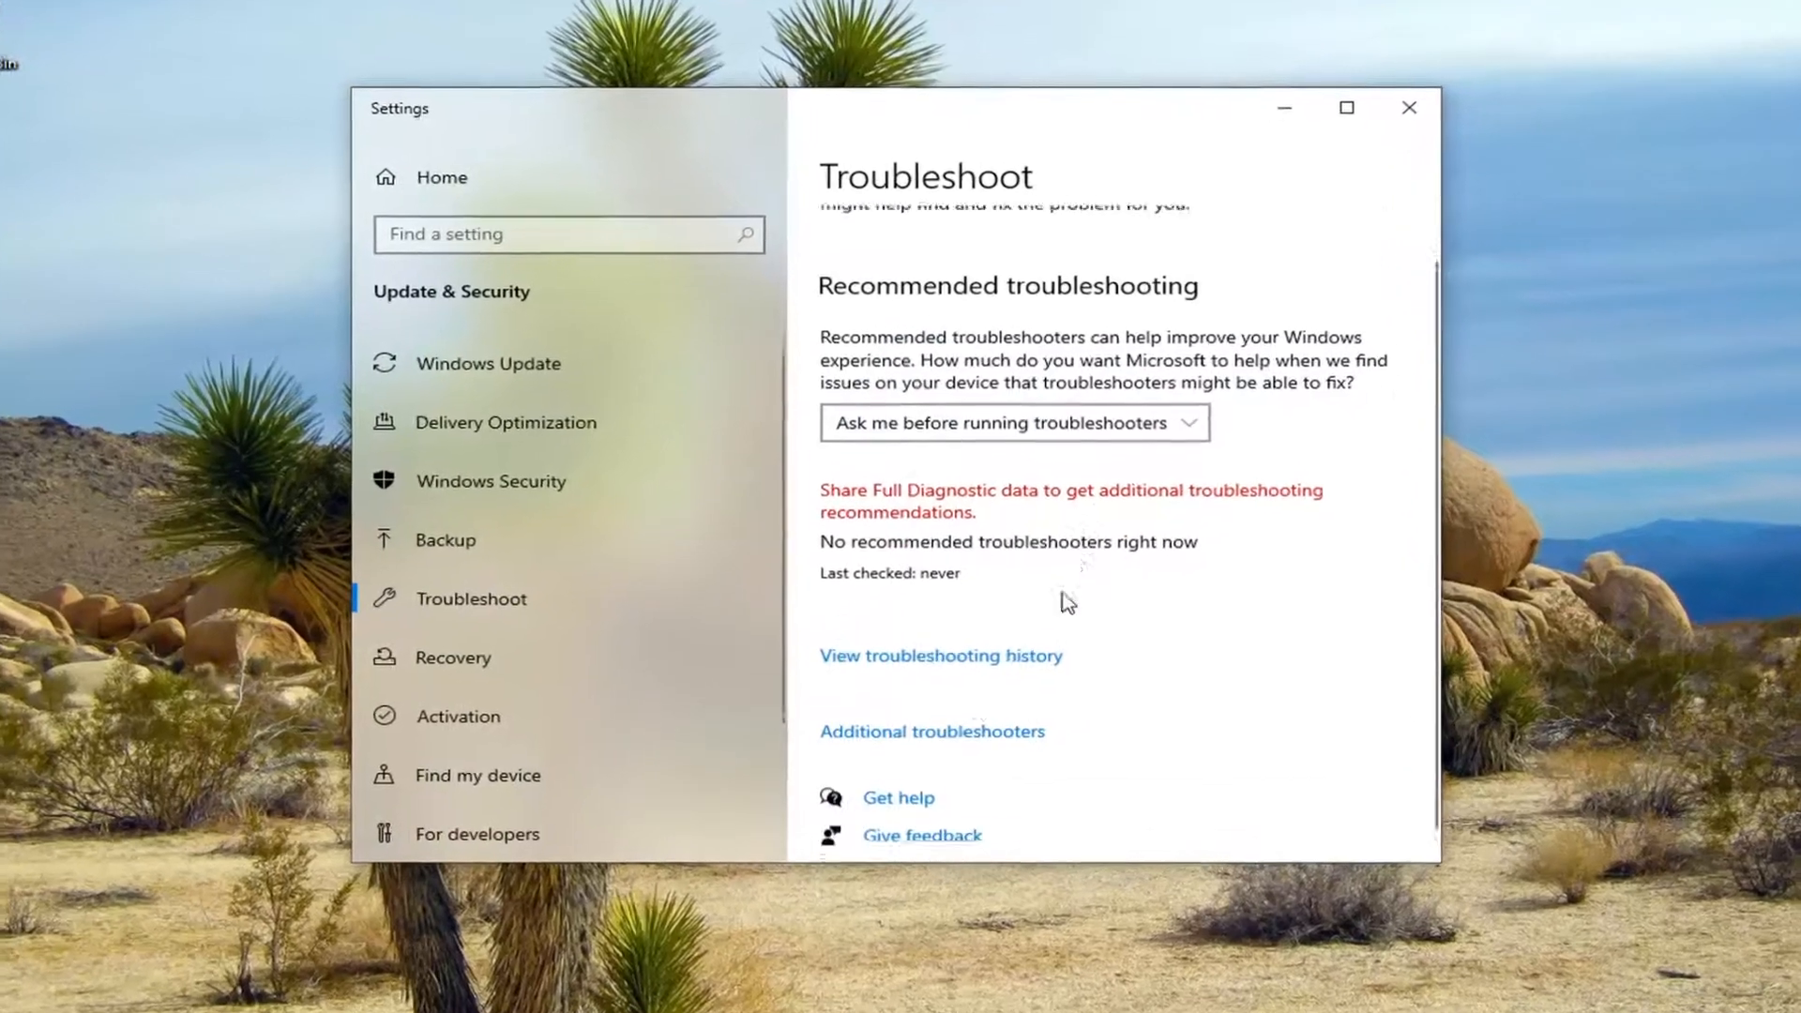
Open the Additional troubleshooters list and expand the Printer entry.
{"action": "left_click", "coordinate": [932, 732]}
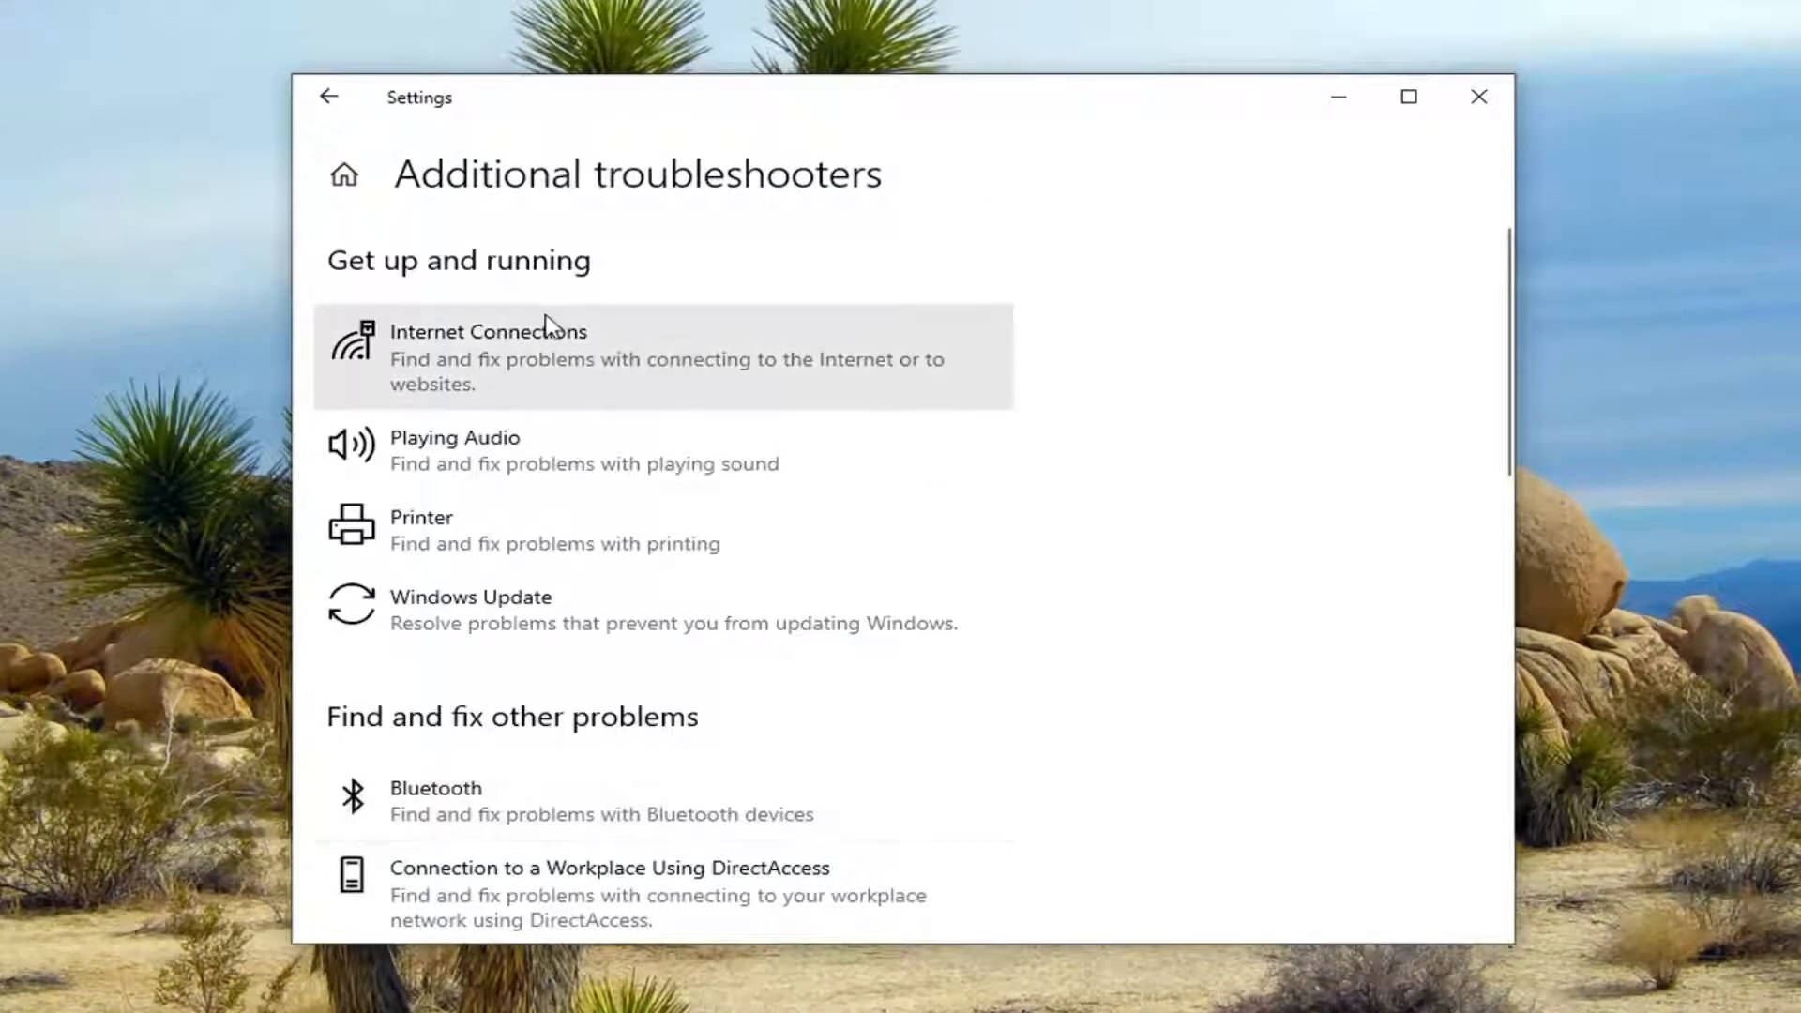
{"action": "mouse_move", "coordinate": [442, 543]}
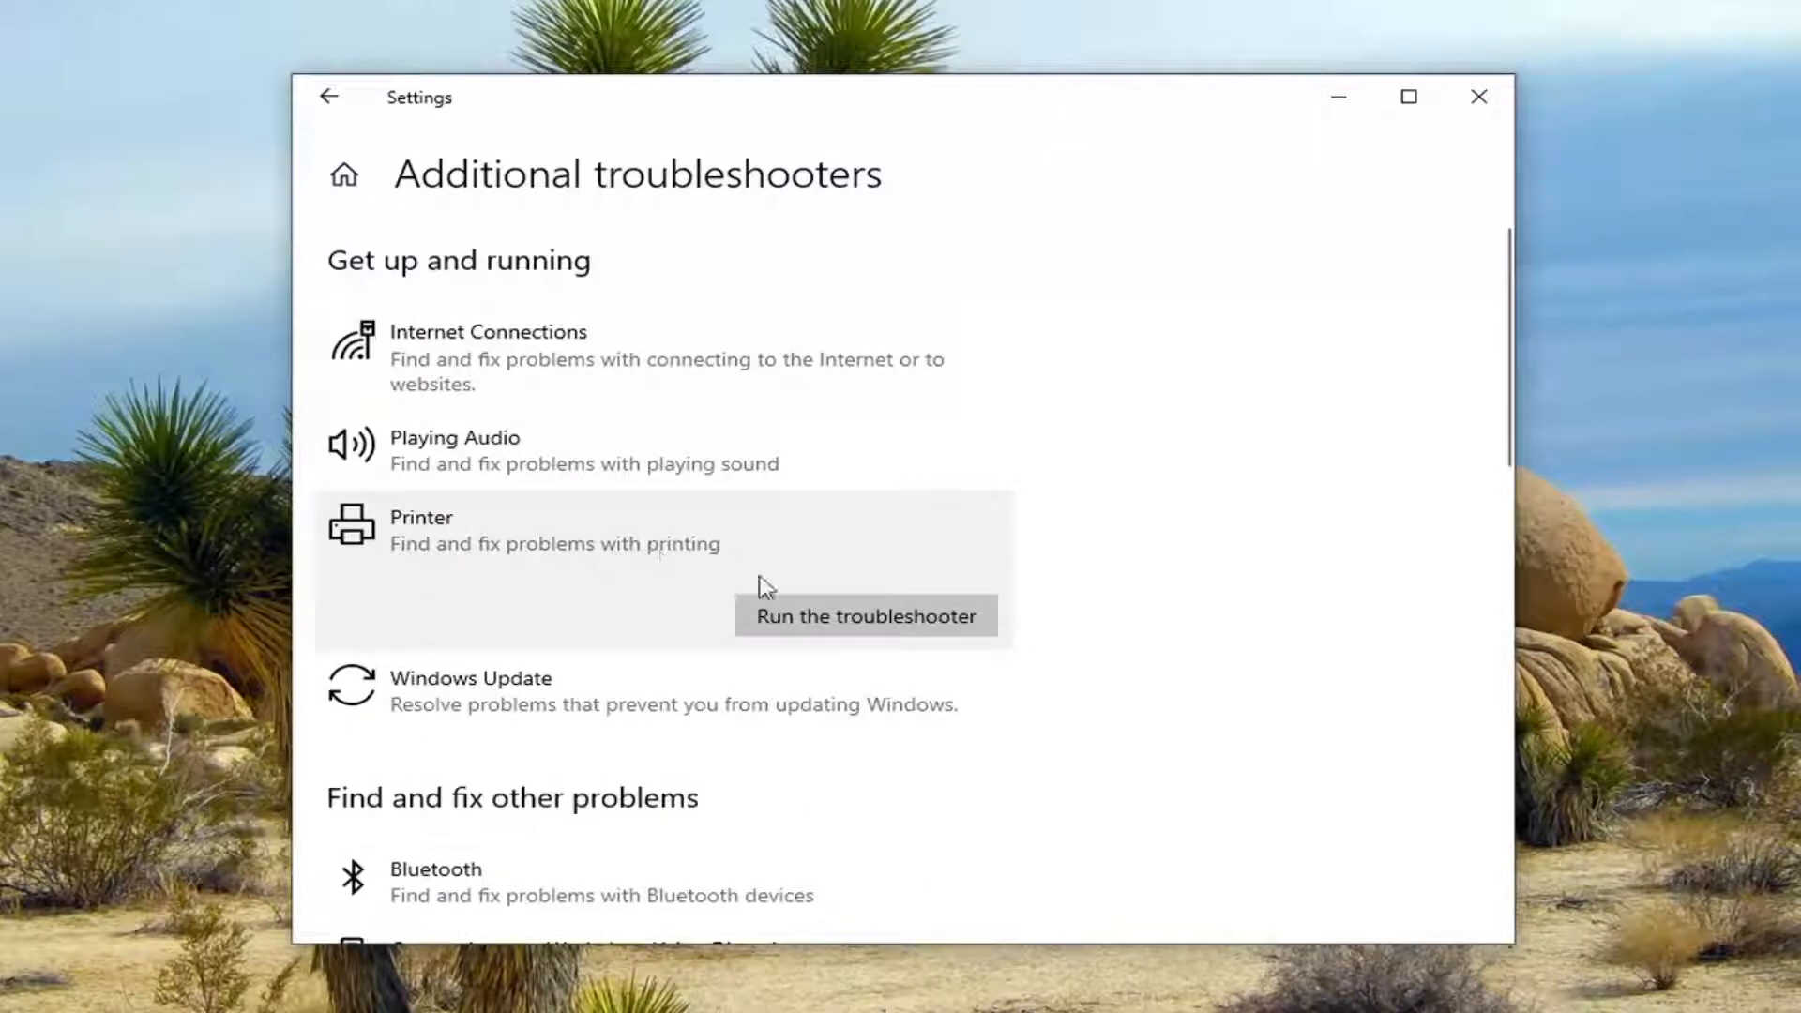
Run the Printer troubleshooter and select OneNote as the printer to check.
{"action": "left_click", "coordinate": [866, 615]}
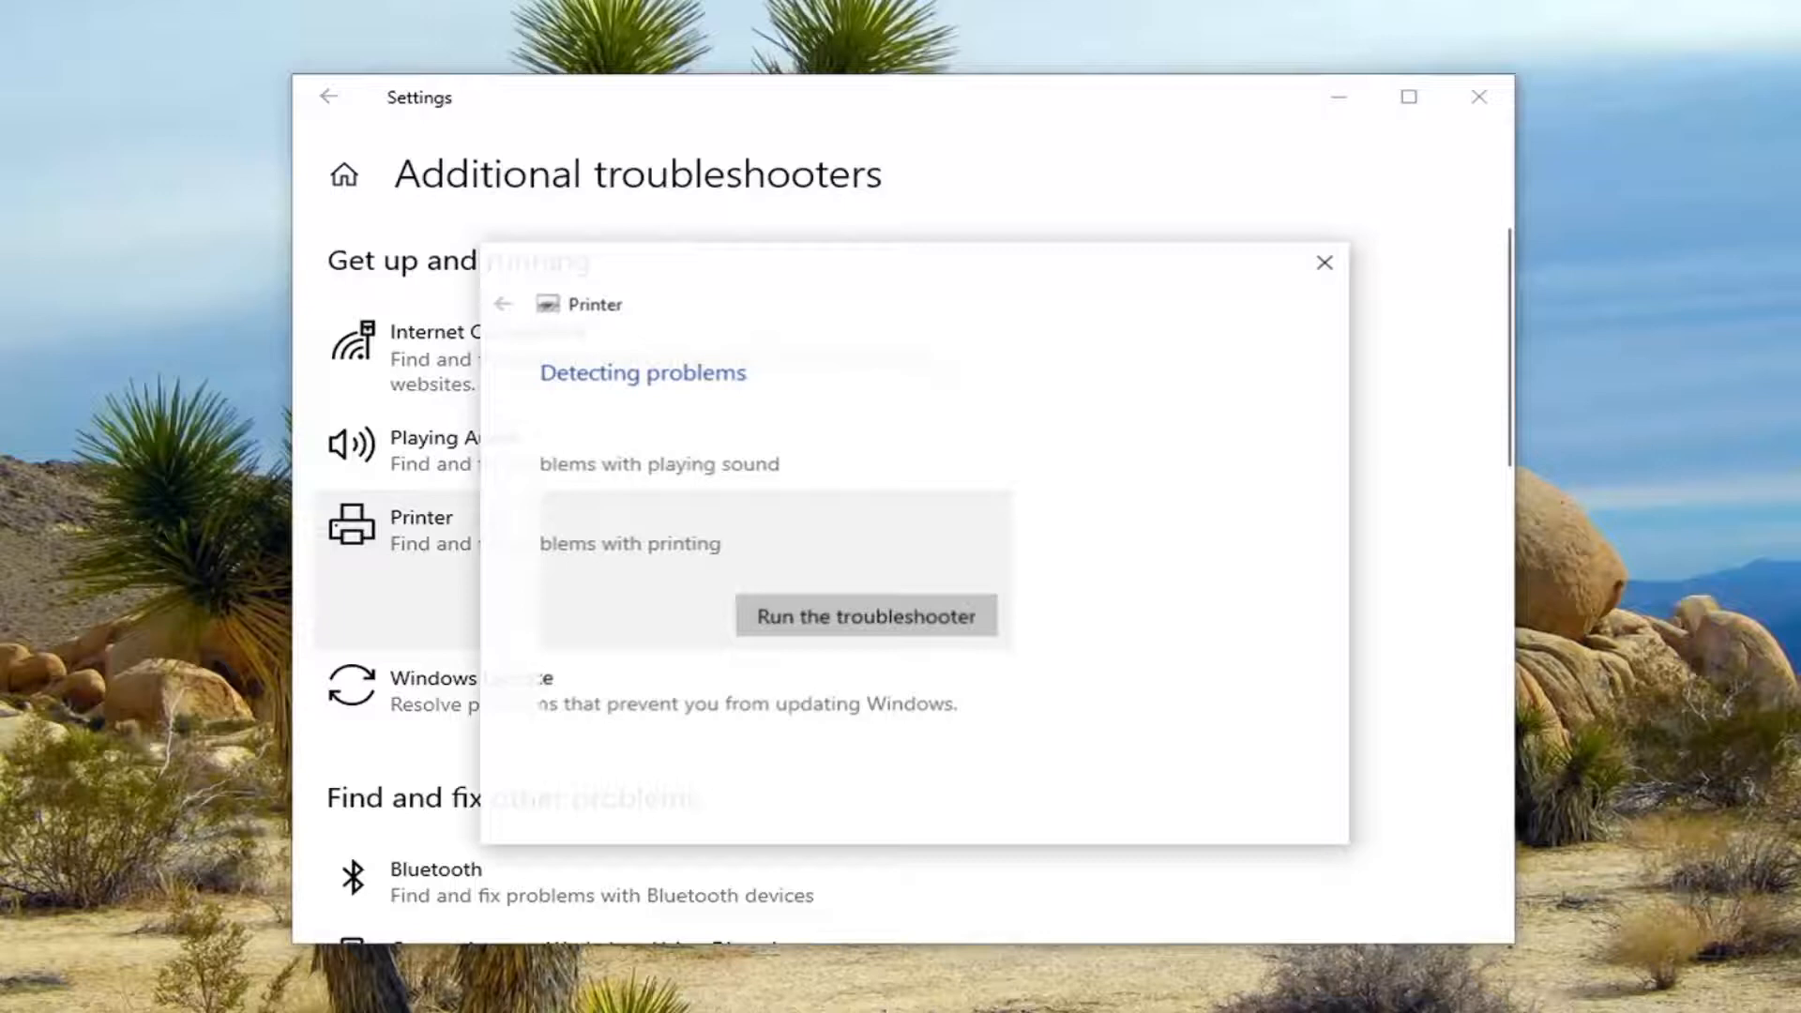
{"action": "left_click", "coordinate": [867, 616]}
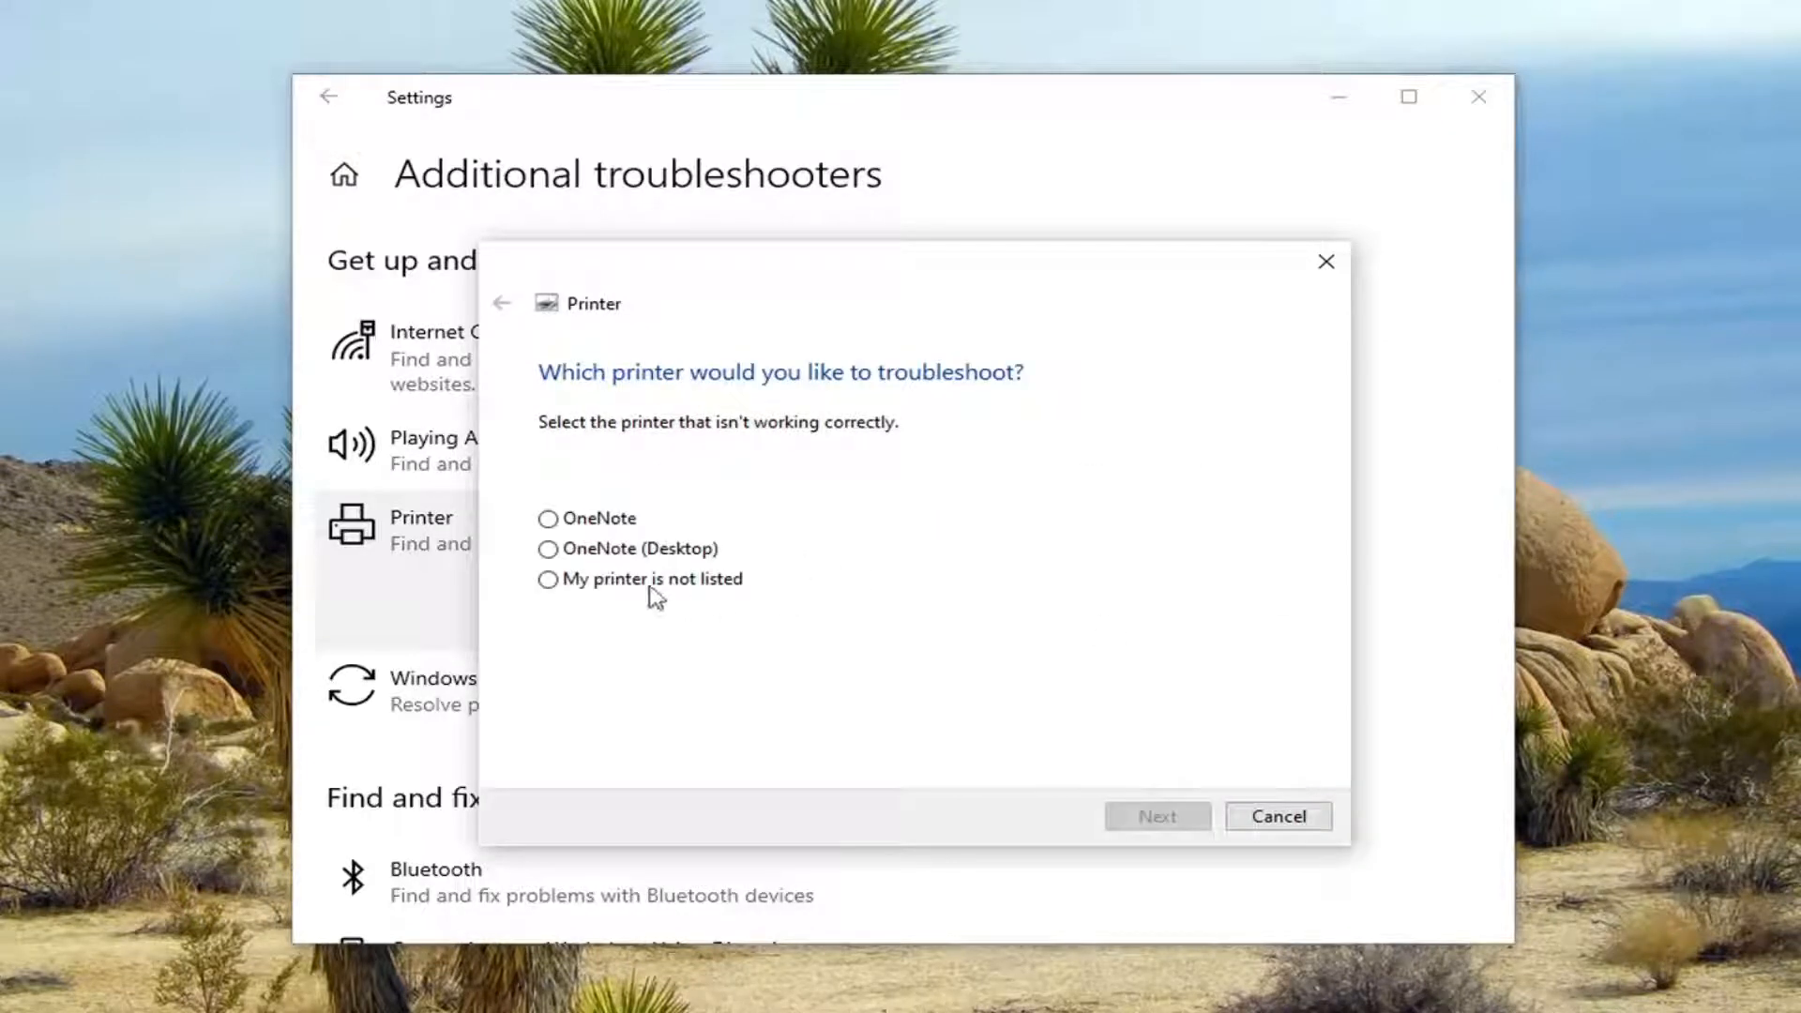
{"action": "left_click", "coordinate": [1156, 815]}
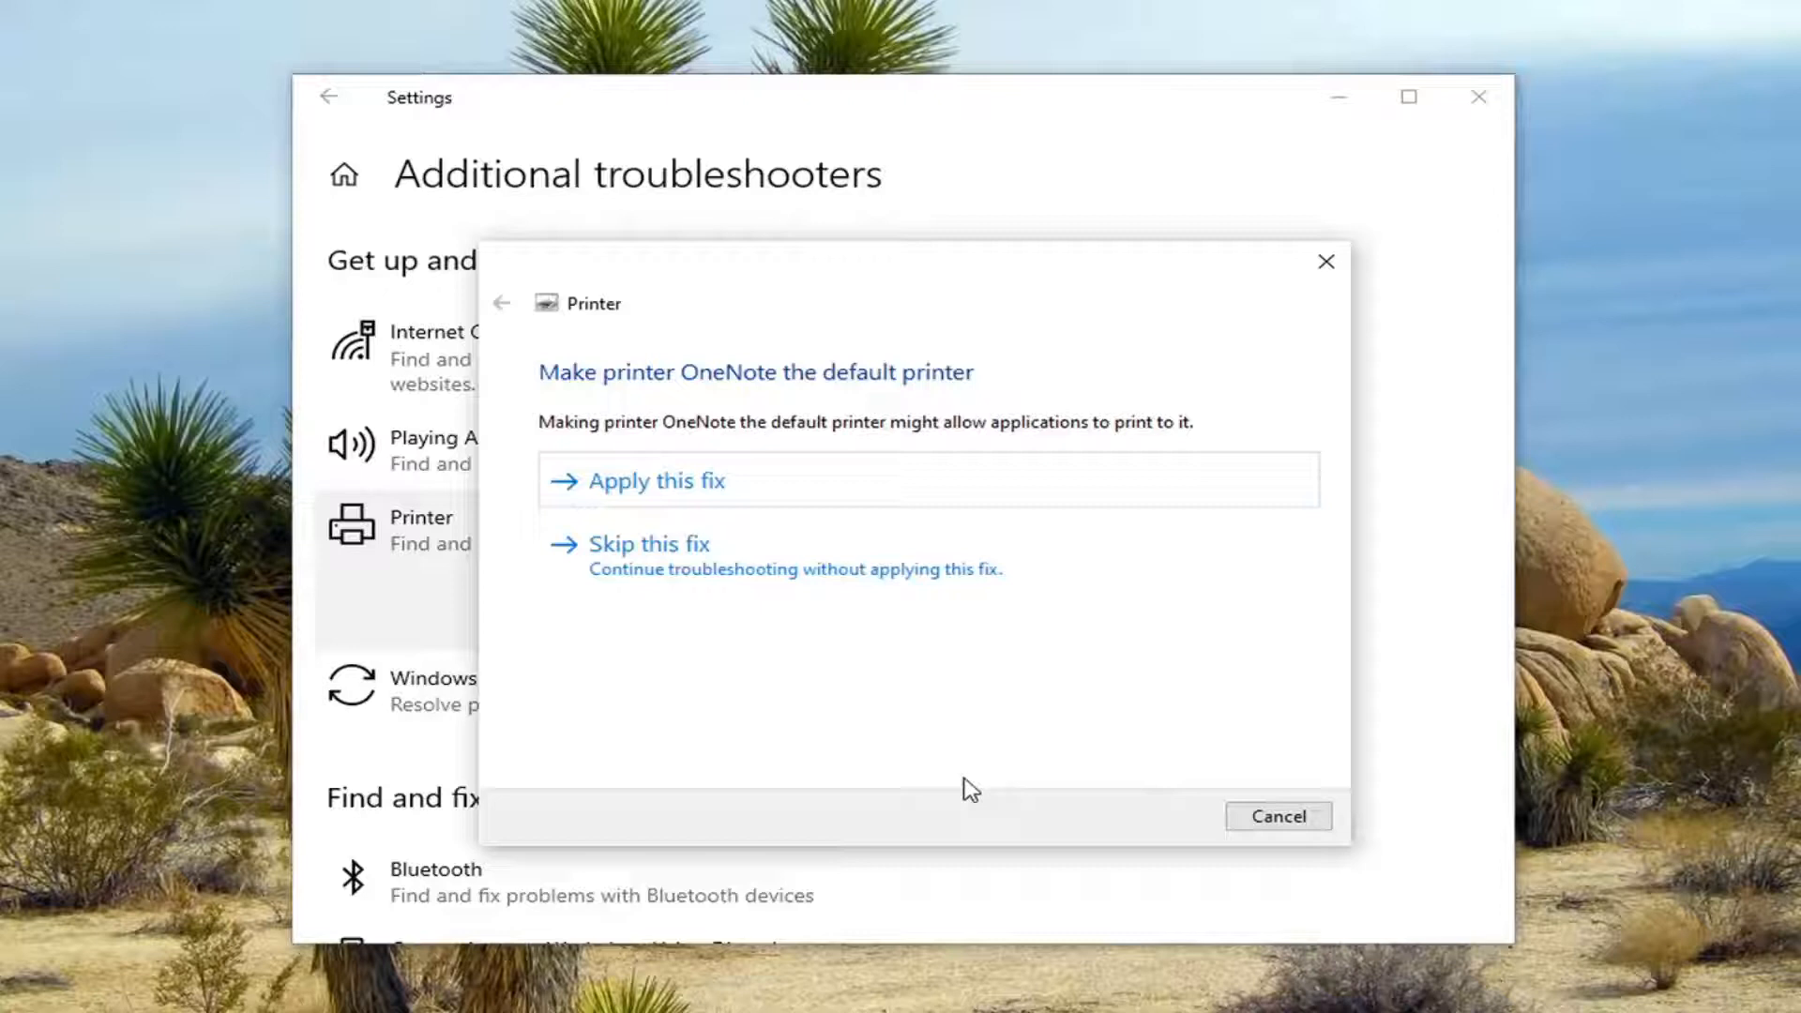
Apply the fix making OneNote the default printer and let the troubleshooter finish.
{"action": "left_click", "coordinate": [655, 481]}
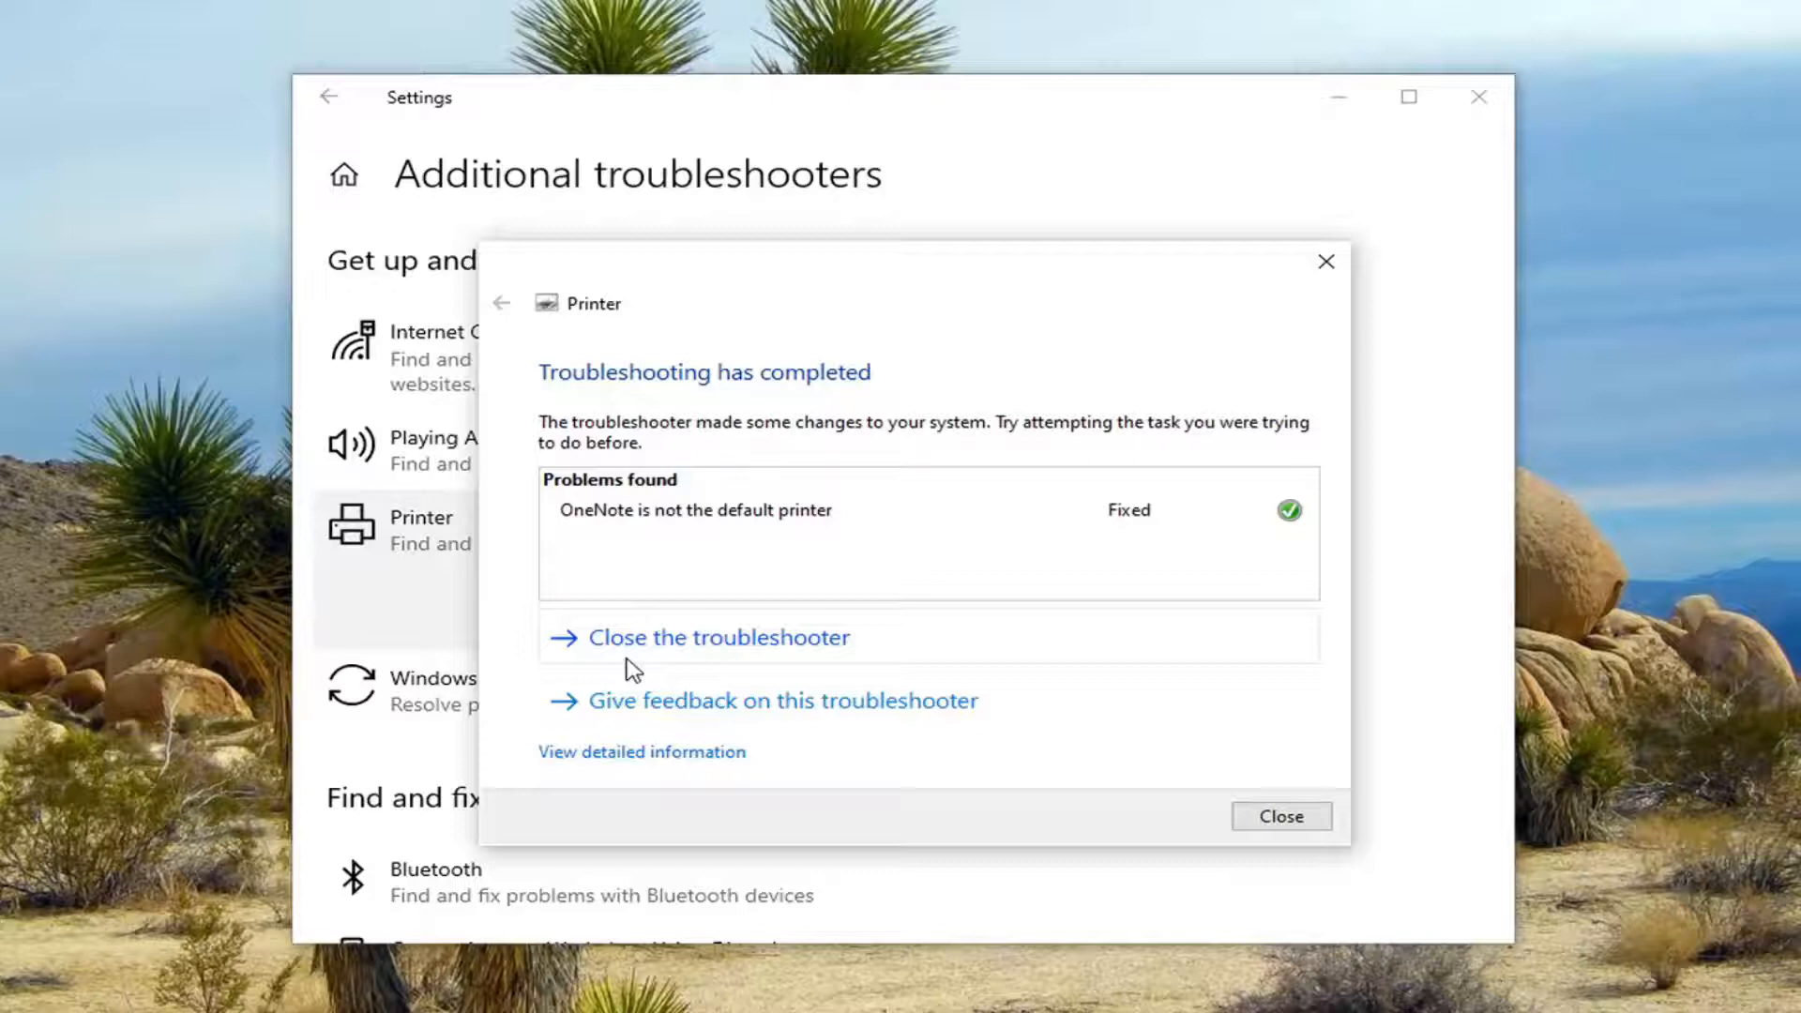
{"action": "mouse_move", "coordinate": [757, 321]}
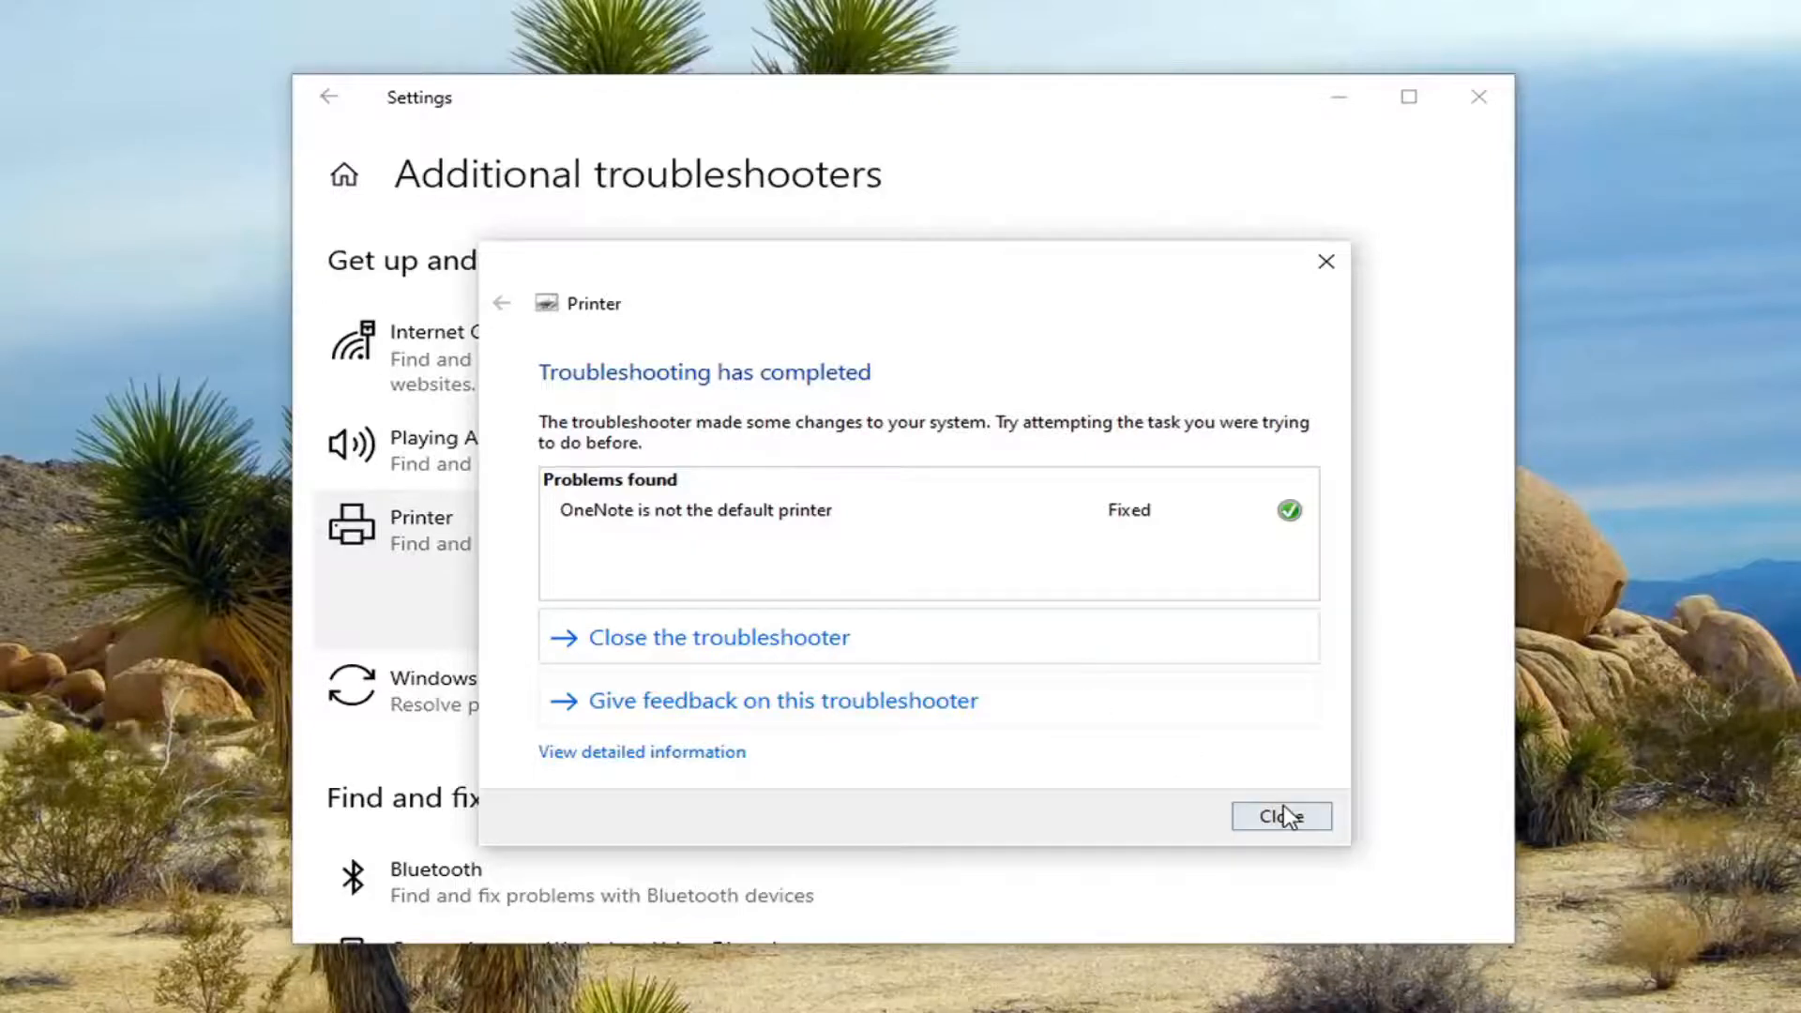
Close the finished Printer troubleshooter and the Settings window.
{"action": "left_click", "coordinate": [1281, 815]}
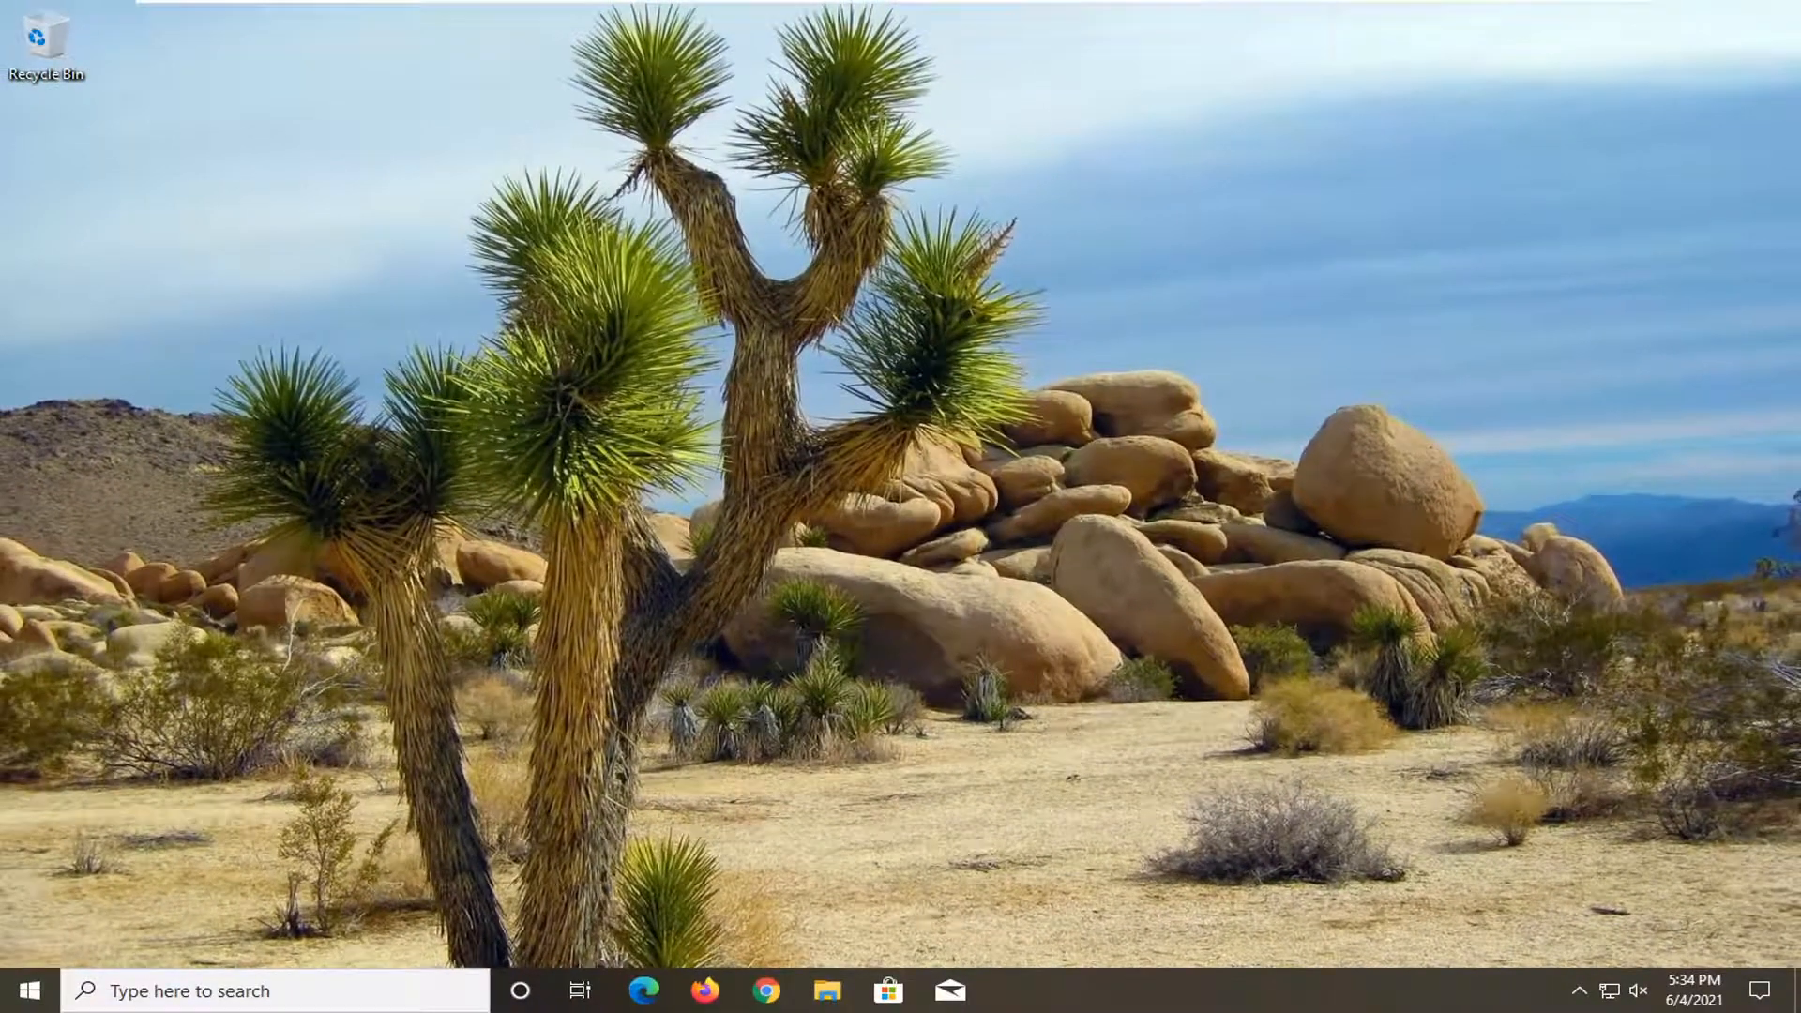